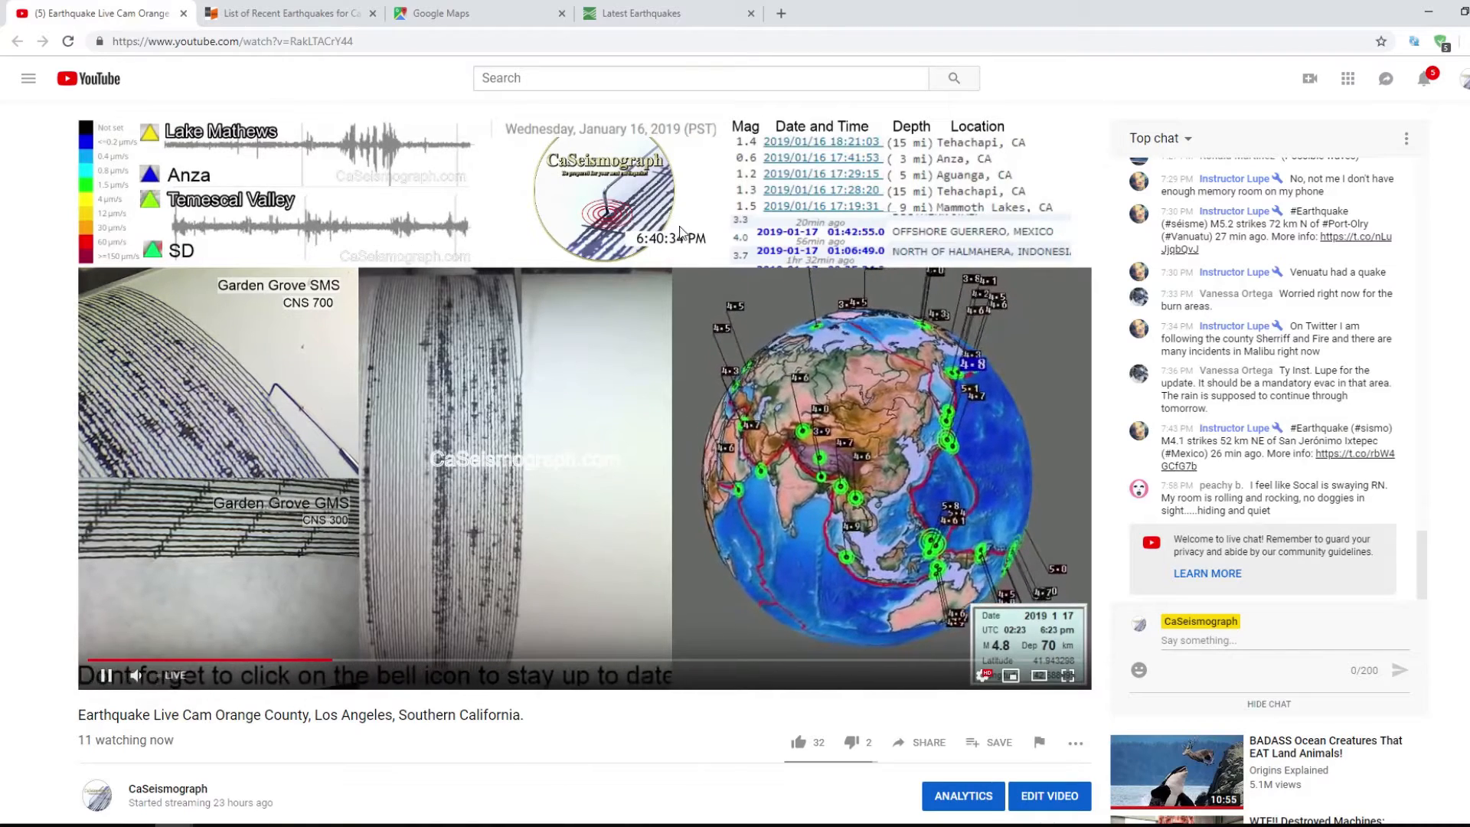
- View the recent California earthquakes list, then bring up the Southern California map
{"action": "left_click", "coordinate": [286, 14]}
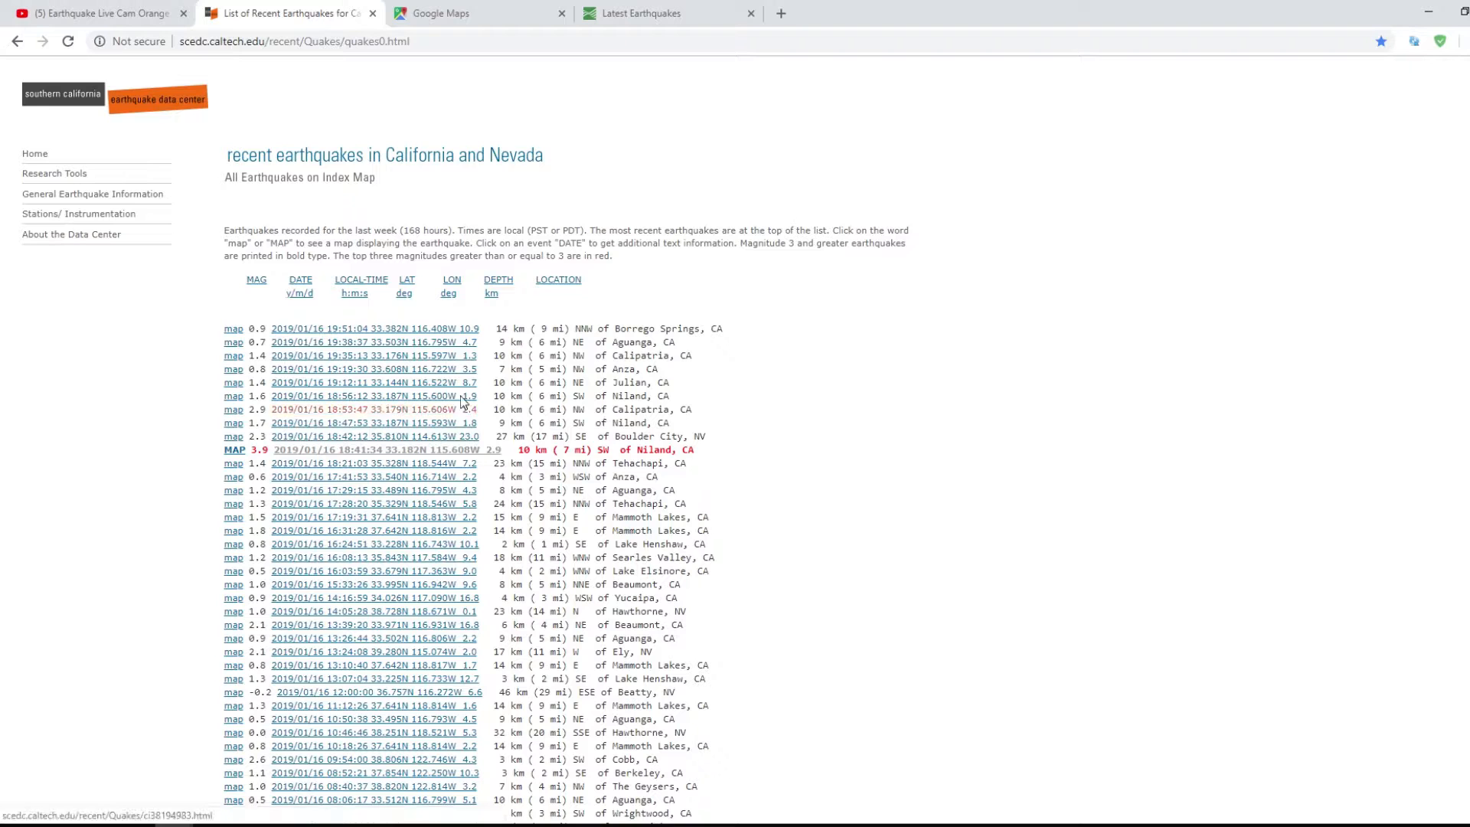
{"action": "mouse_move", "coordinate": [439, 14]}
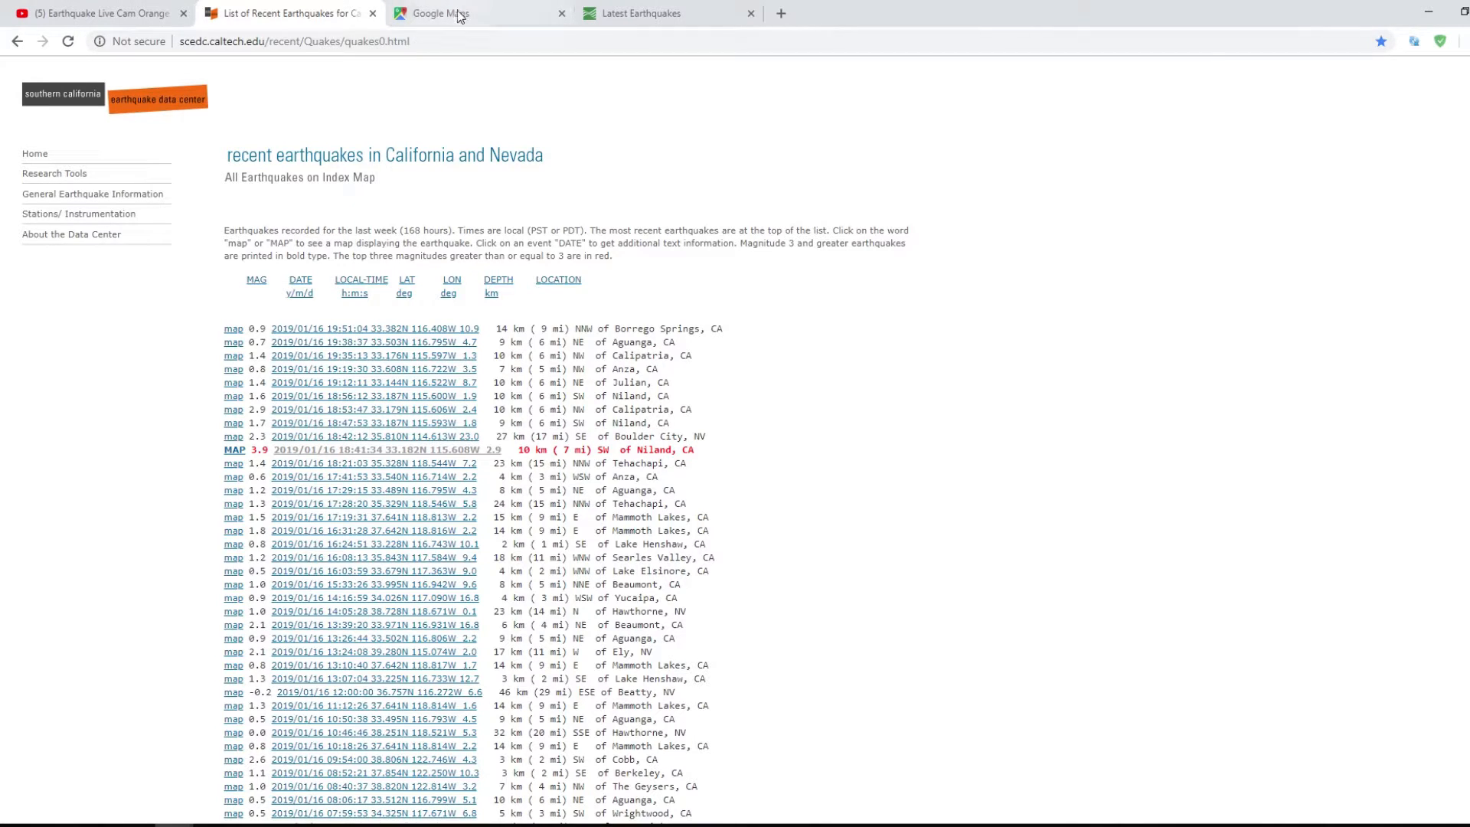
{"action": "left_click", "coordinate": [478, 13]}
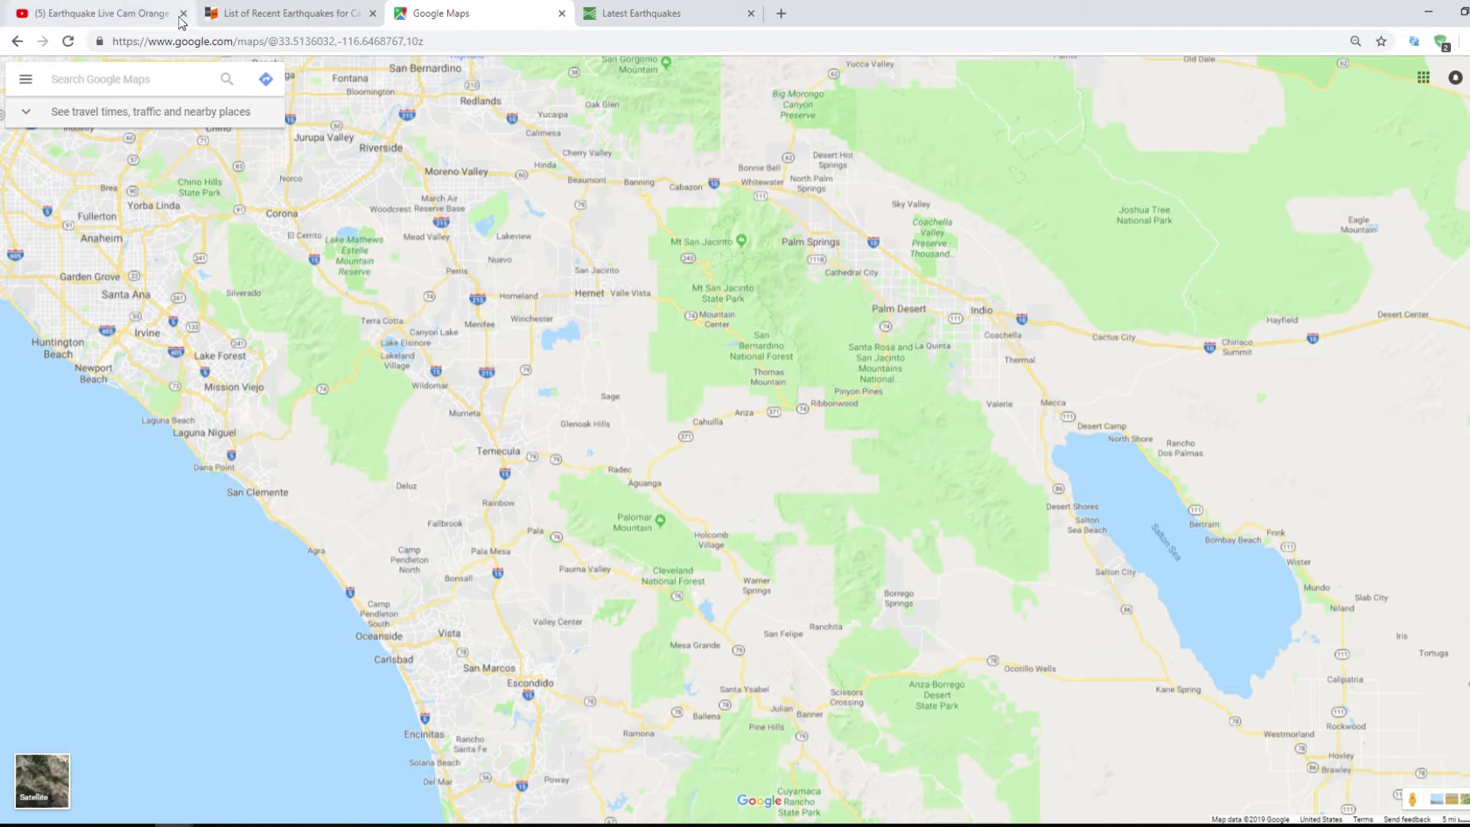
- Return to the Orange County earthquake livestream with its seismograph traces
{"action": "left_click", "coordinate": [93, 14]}
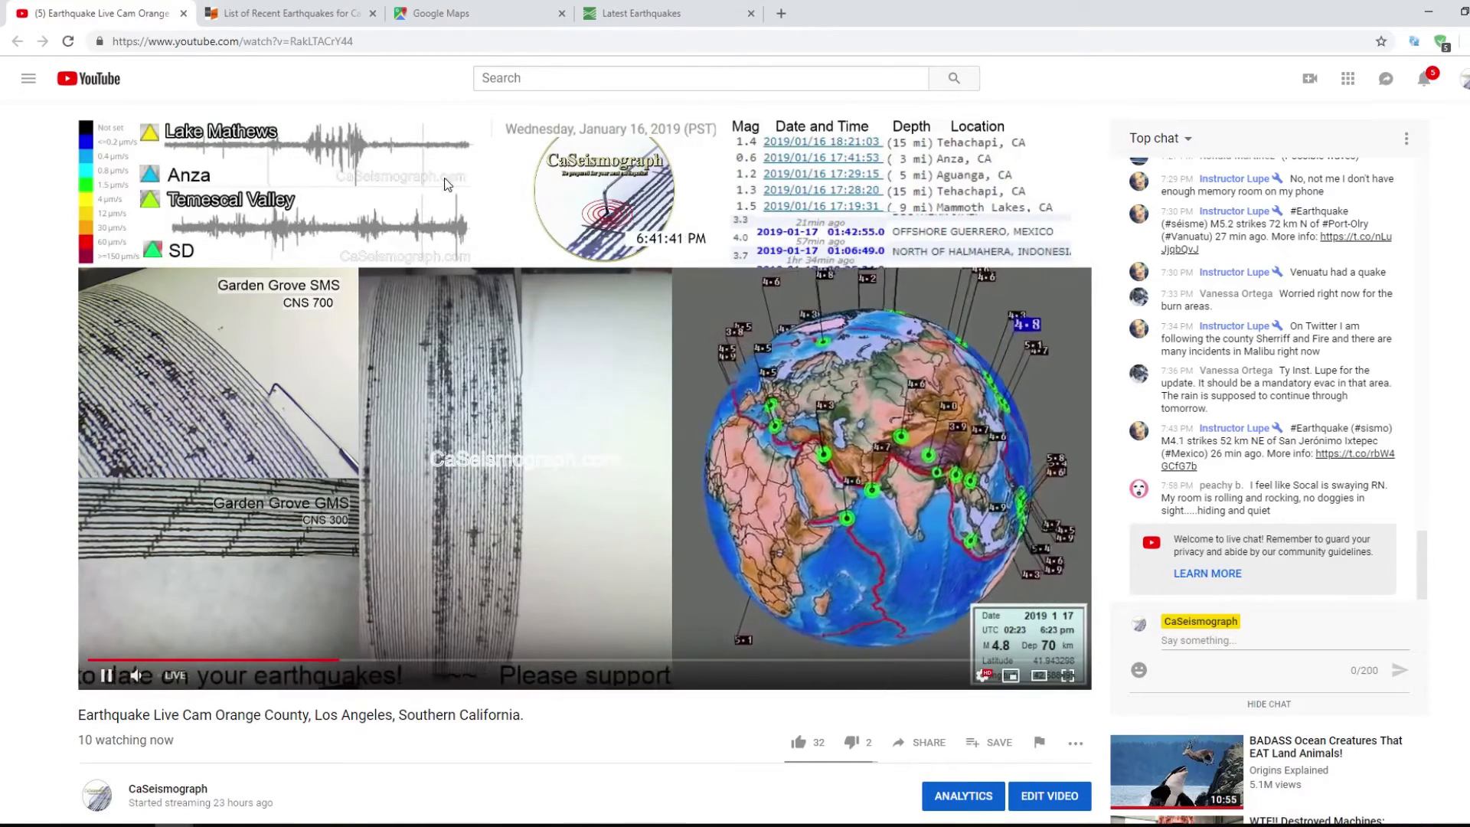
{"action": "mouse_move", "coordinate": [428, 277]}
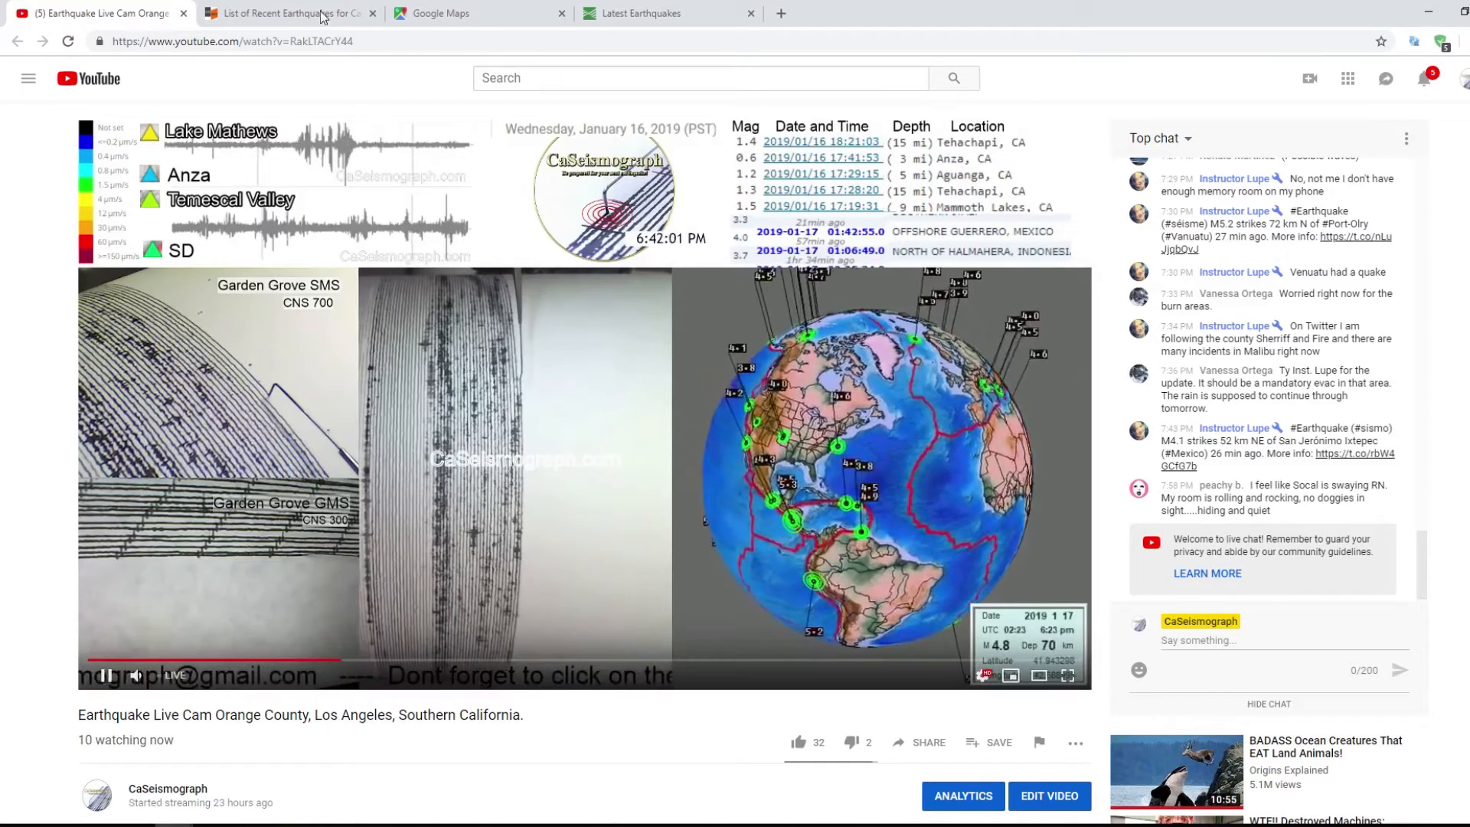
- Measure a straight line from Niland to near Anza, totaling 69.82 miles (112.37 km)
{"action": "left_click", "coordinate": [441, 14]}
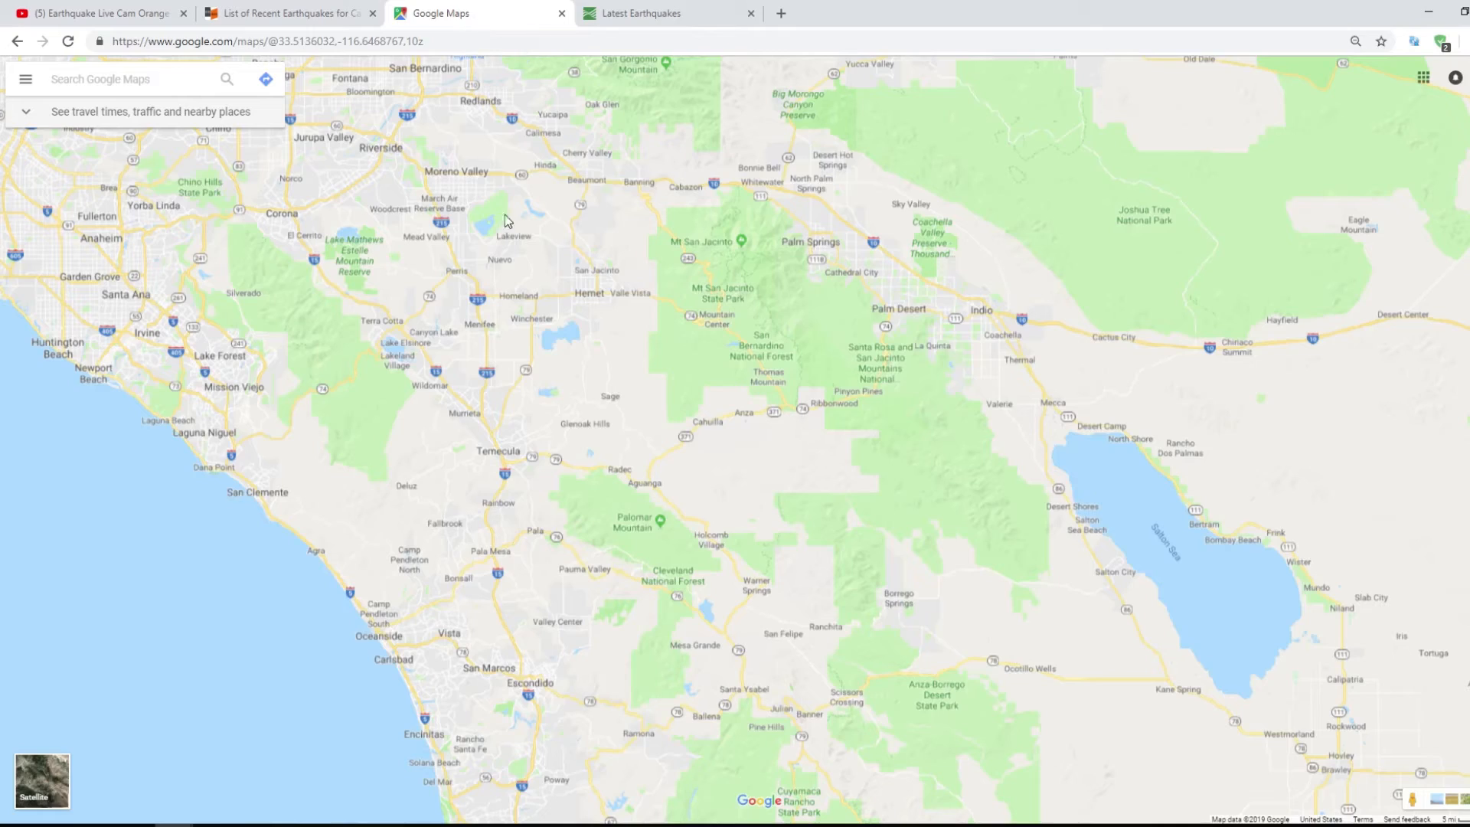
{"action": "mouse_move", "coordinate": [1350, 620]}
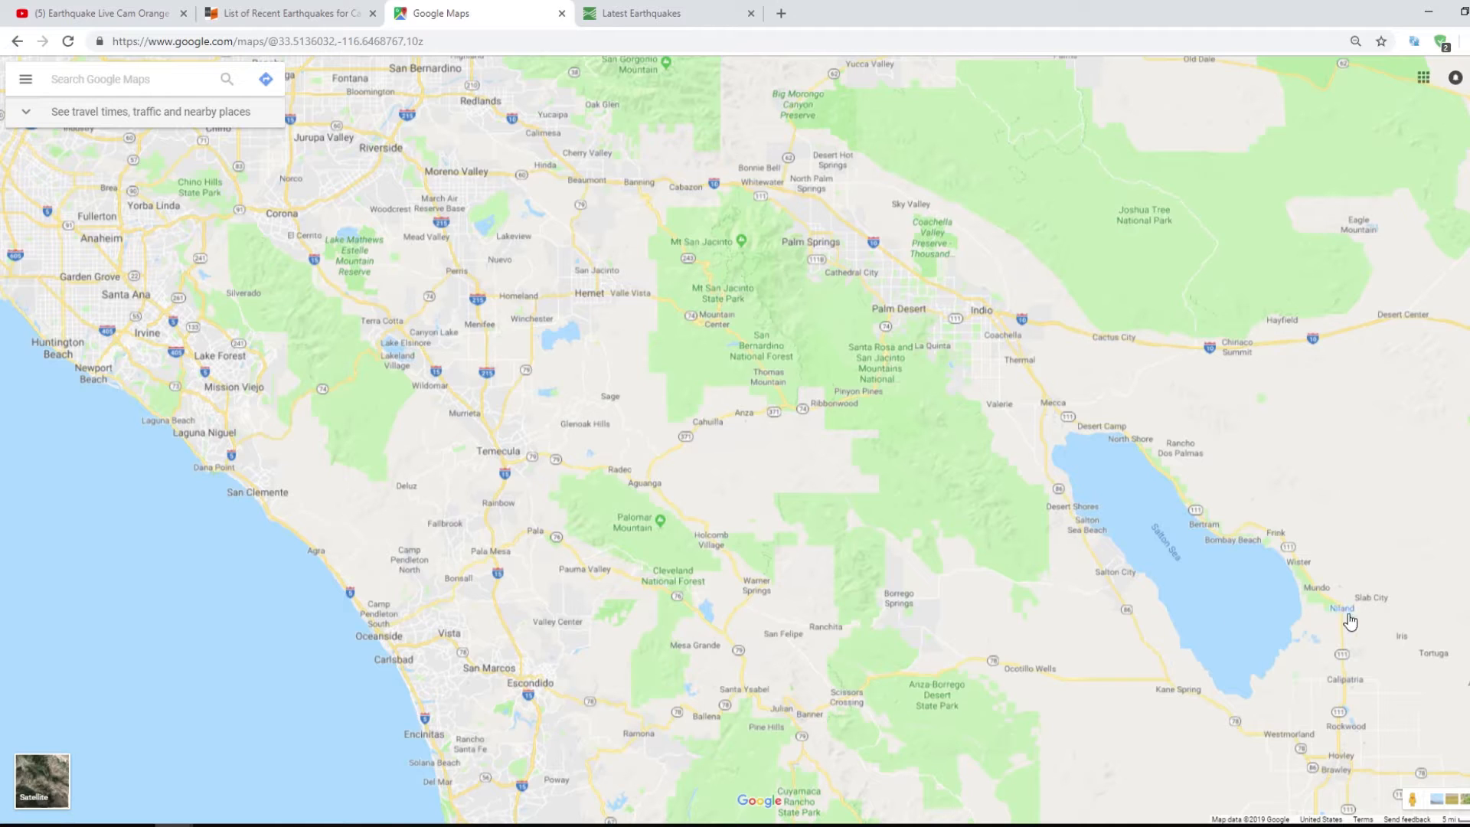
{"action": "right_click", "coordinate": [1350, 620]}
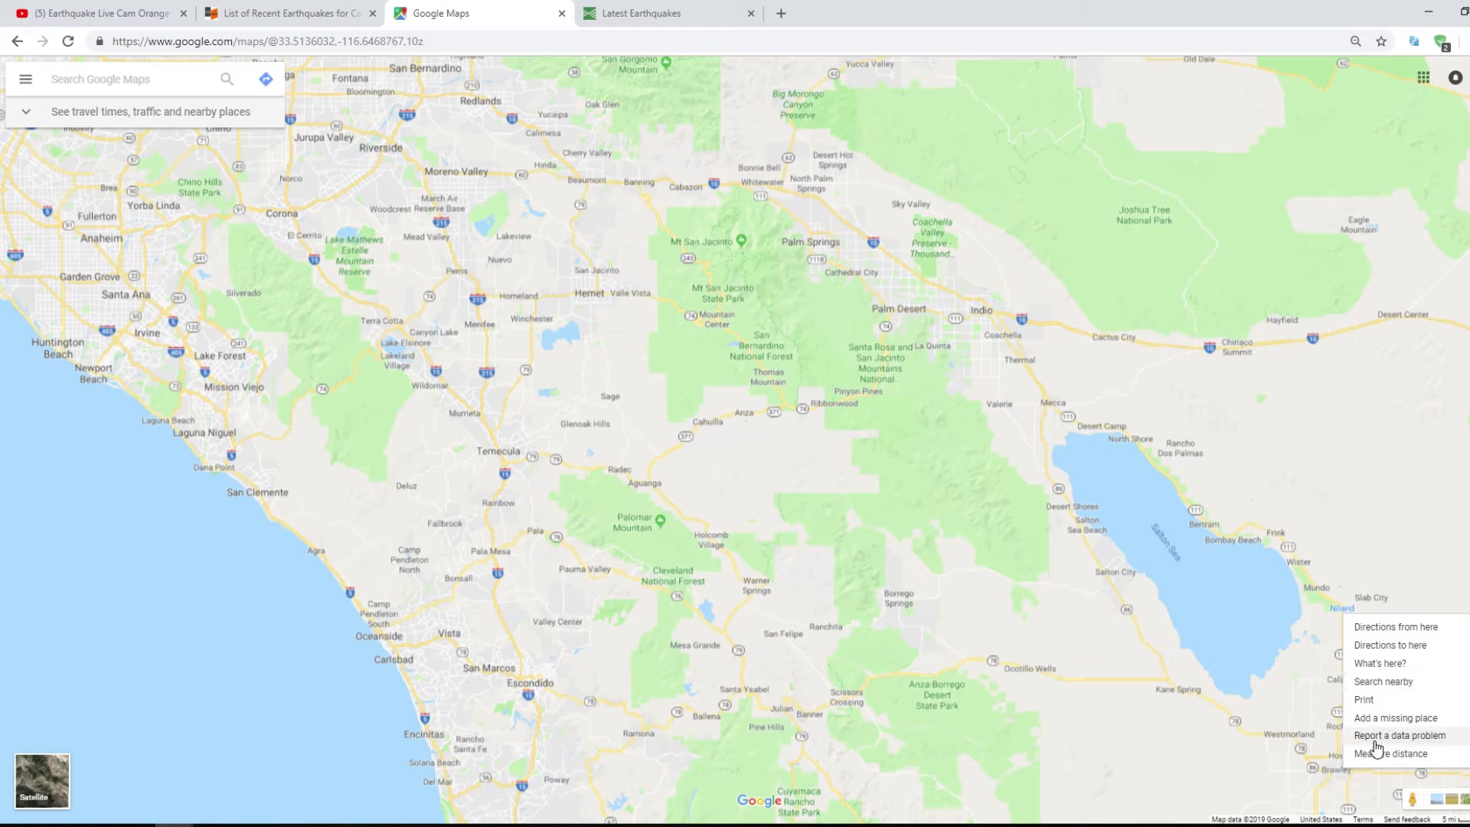
{"action": "left_click", "coordinate": [1396, 754]}
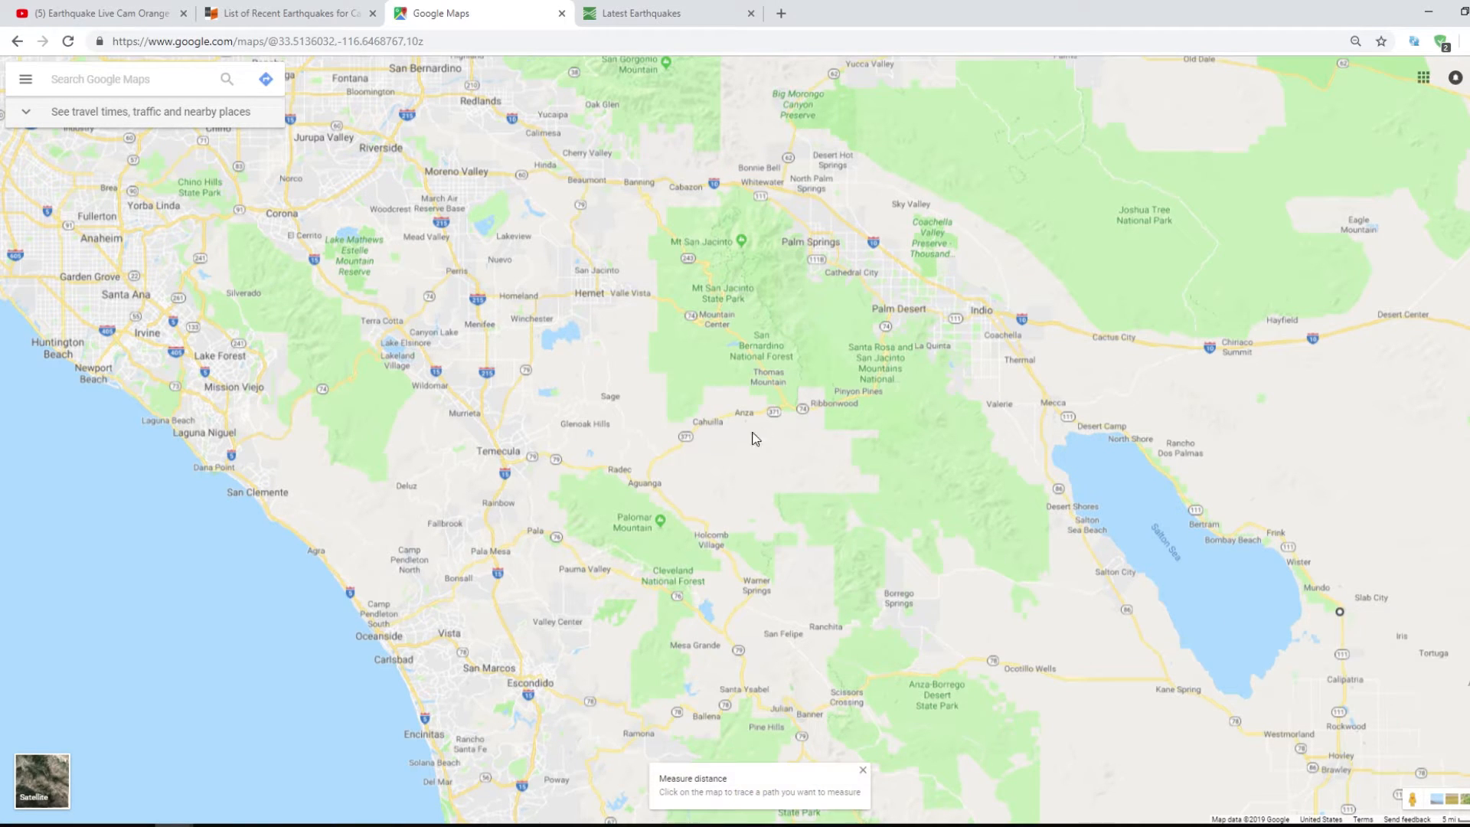
{"action": "right_click", "coordinate": [755, 438]}
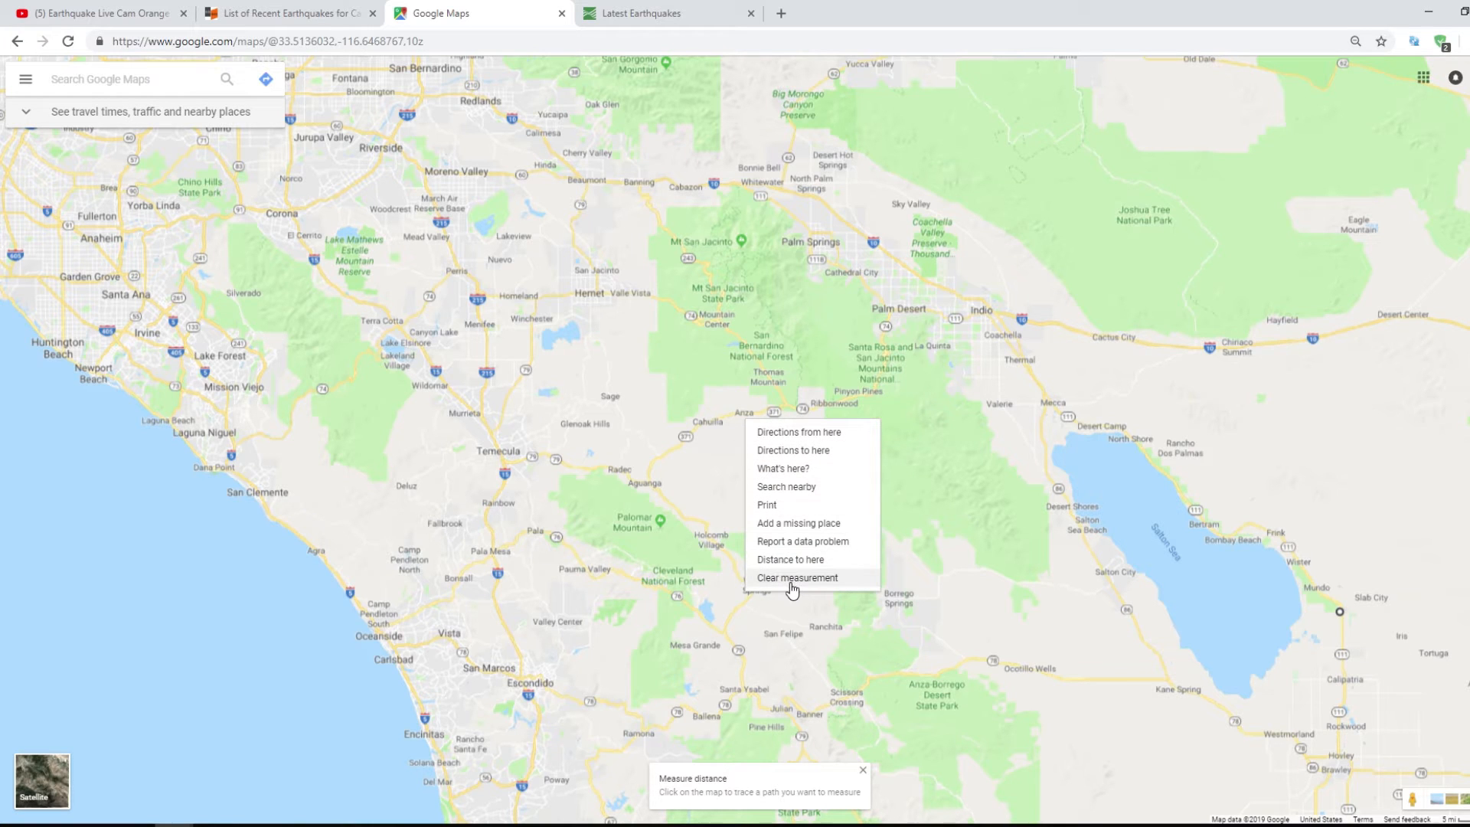
{"action": "mouse_move", "coordinate": [789, 559]}
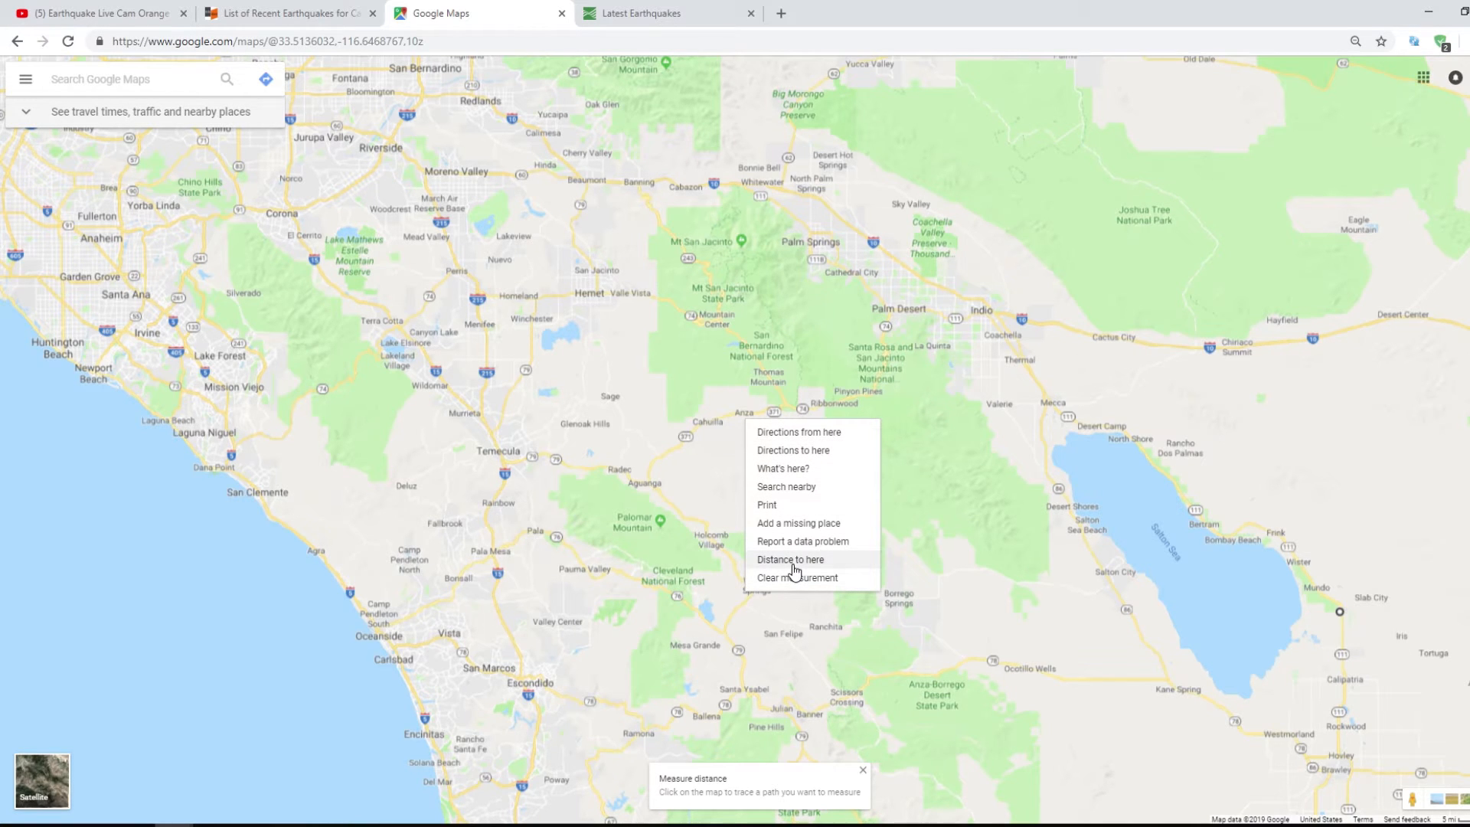
{"action": "left_click", "coordinate": [790, 558]}
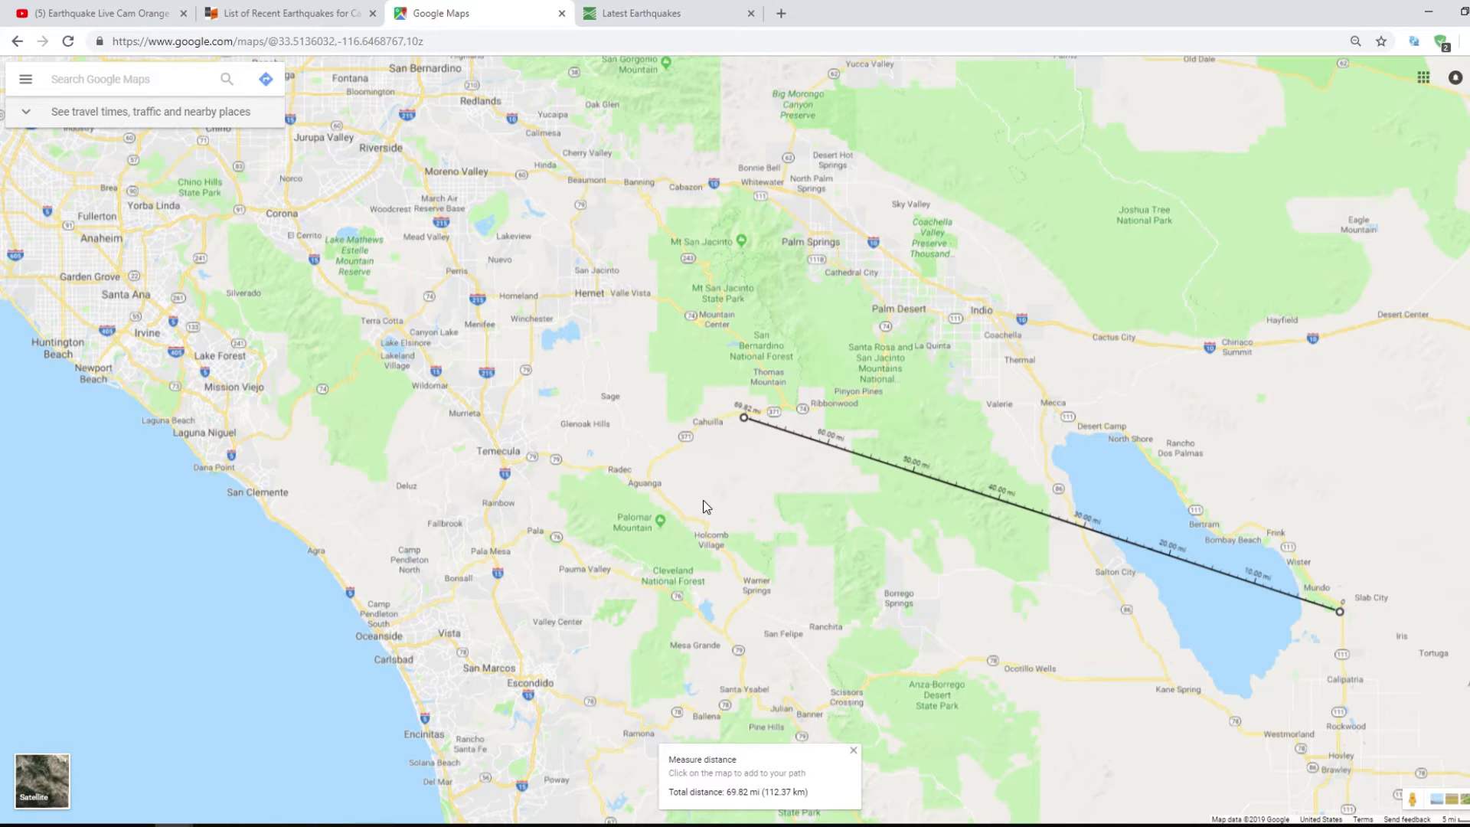
{"action": "mouse_move", "coordinate": [479, 194]}
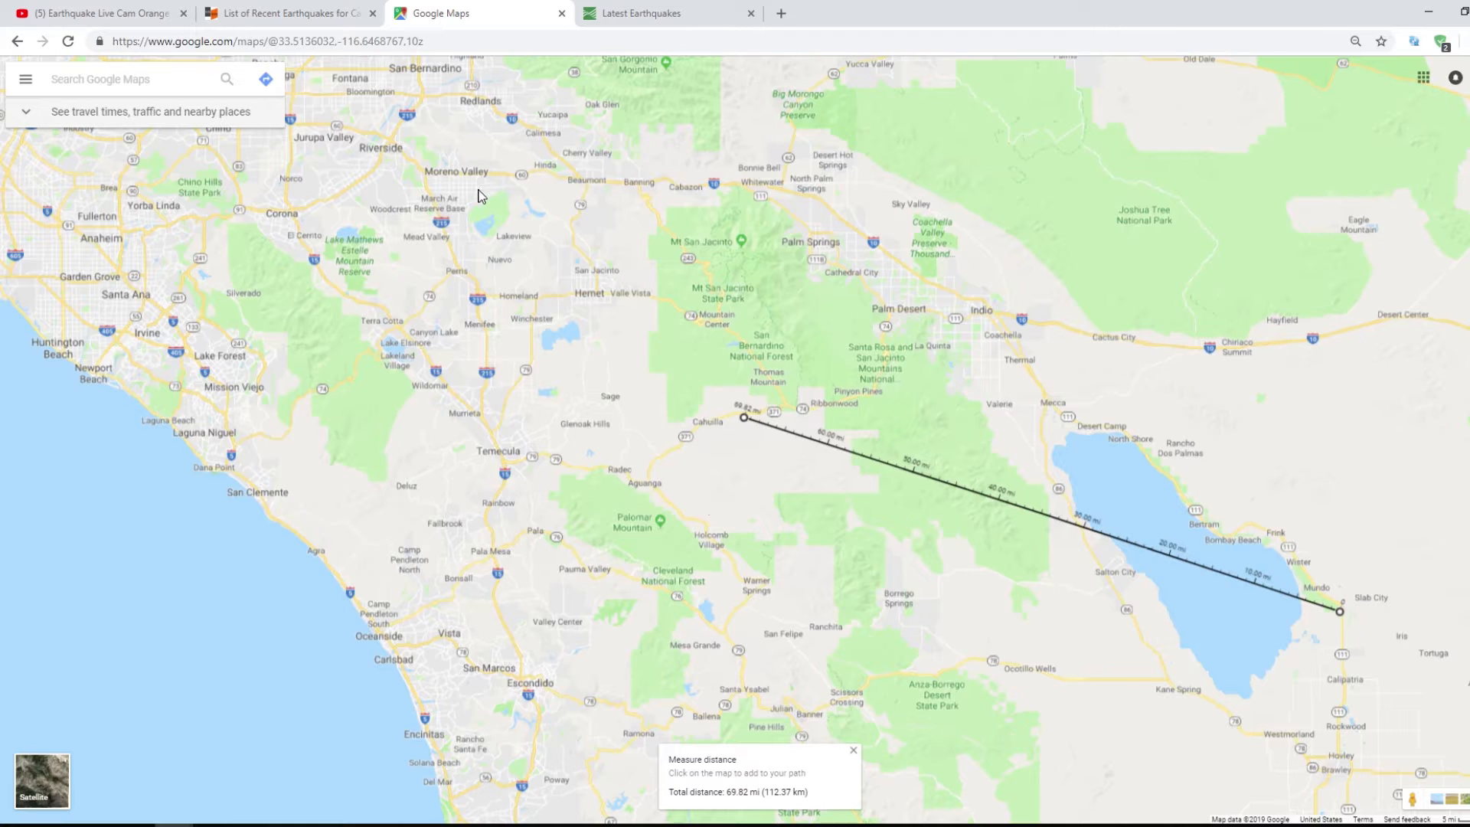
{"action": "mouse_move", "coordinate": [513, 237]}
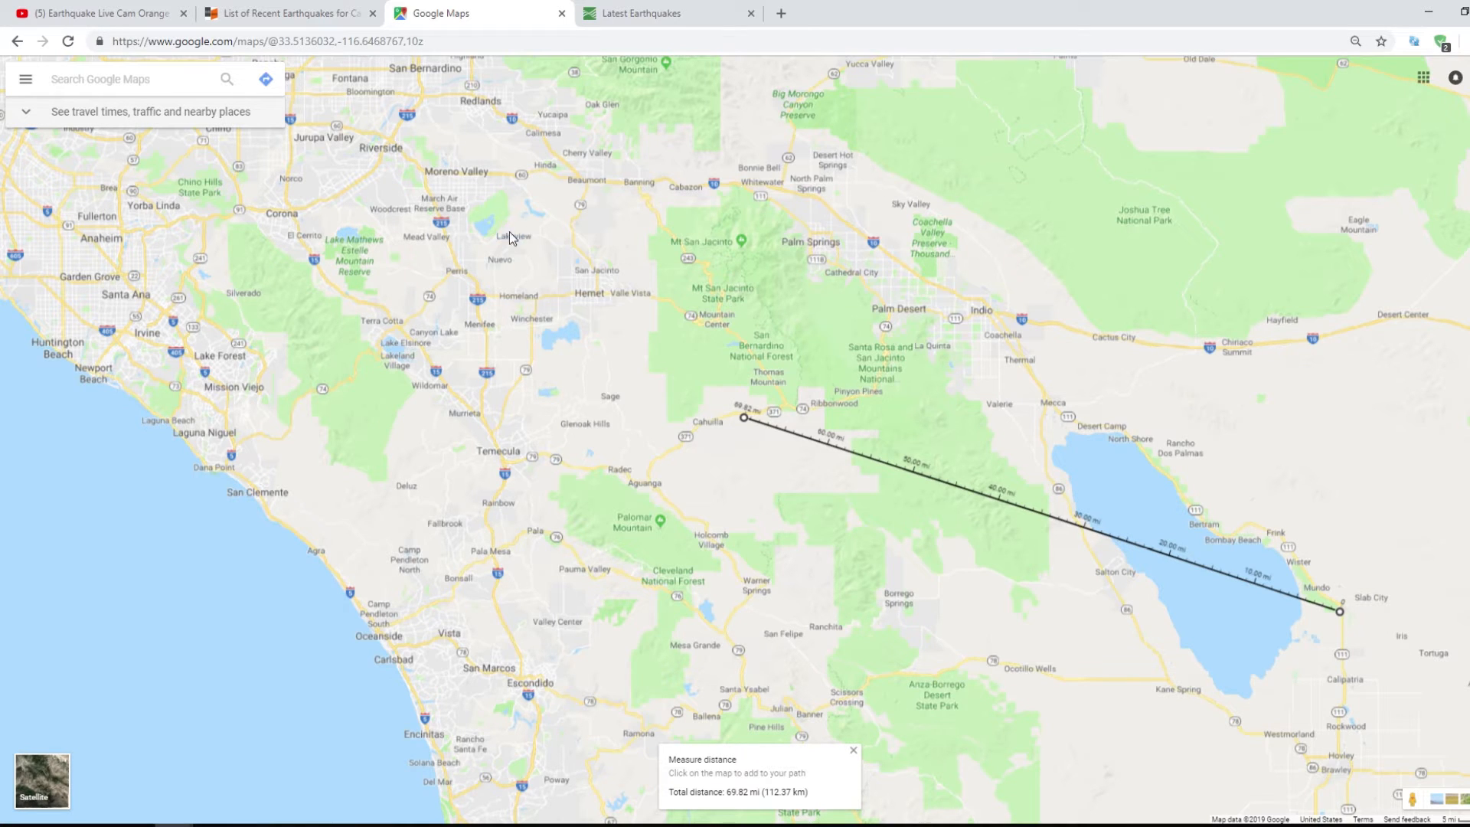
{"action": "mouse_move", "coordinate": [512, 213]}
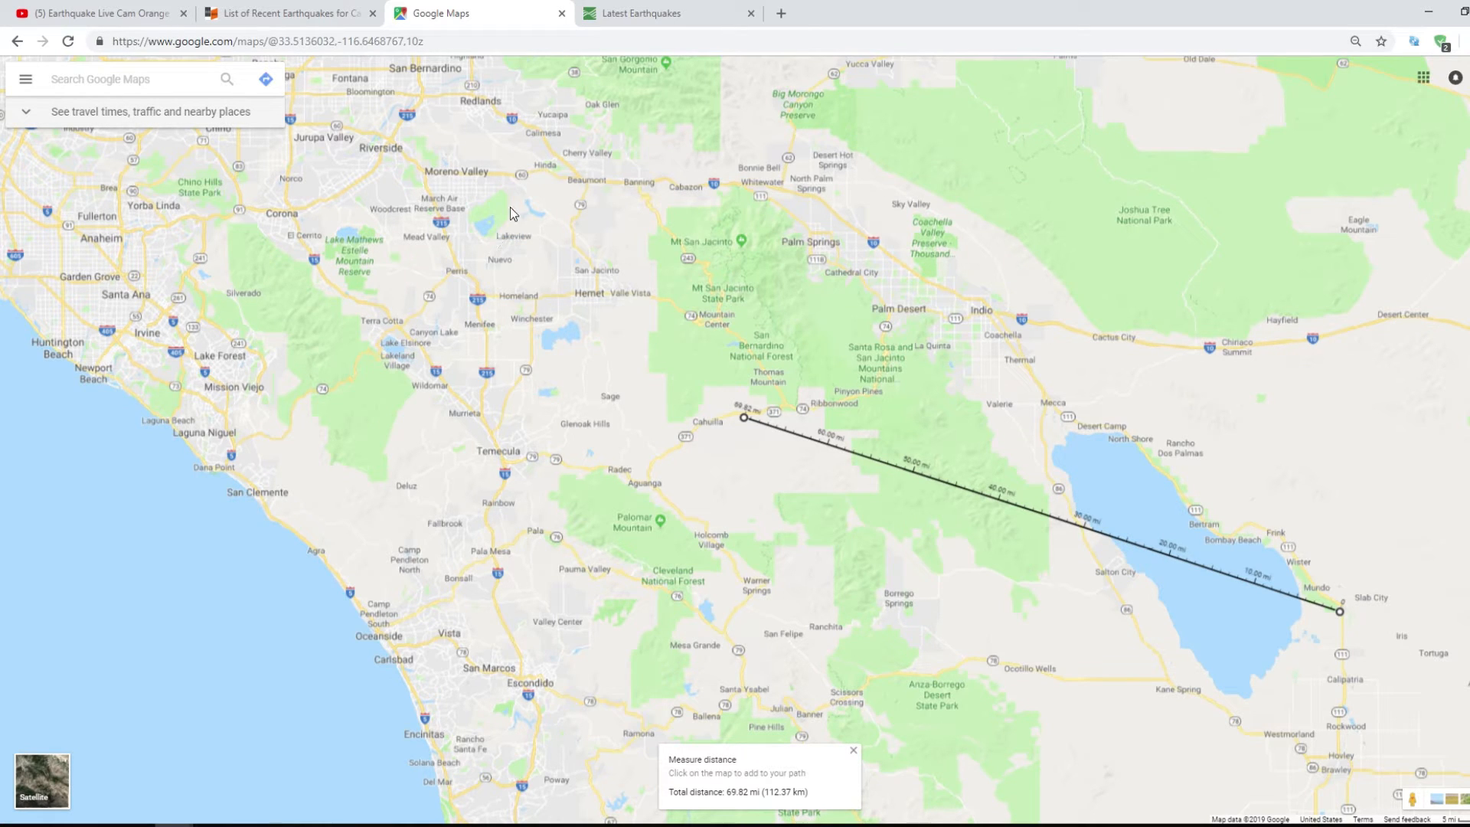
{"action": "mouse_move", "coordinate": [531, 206]}
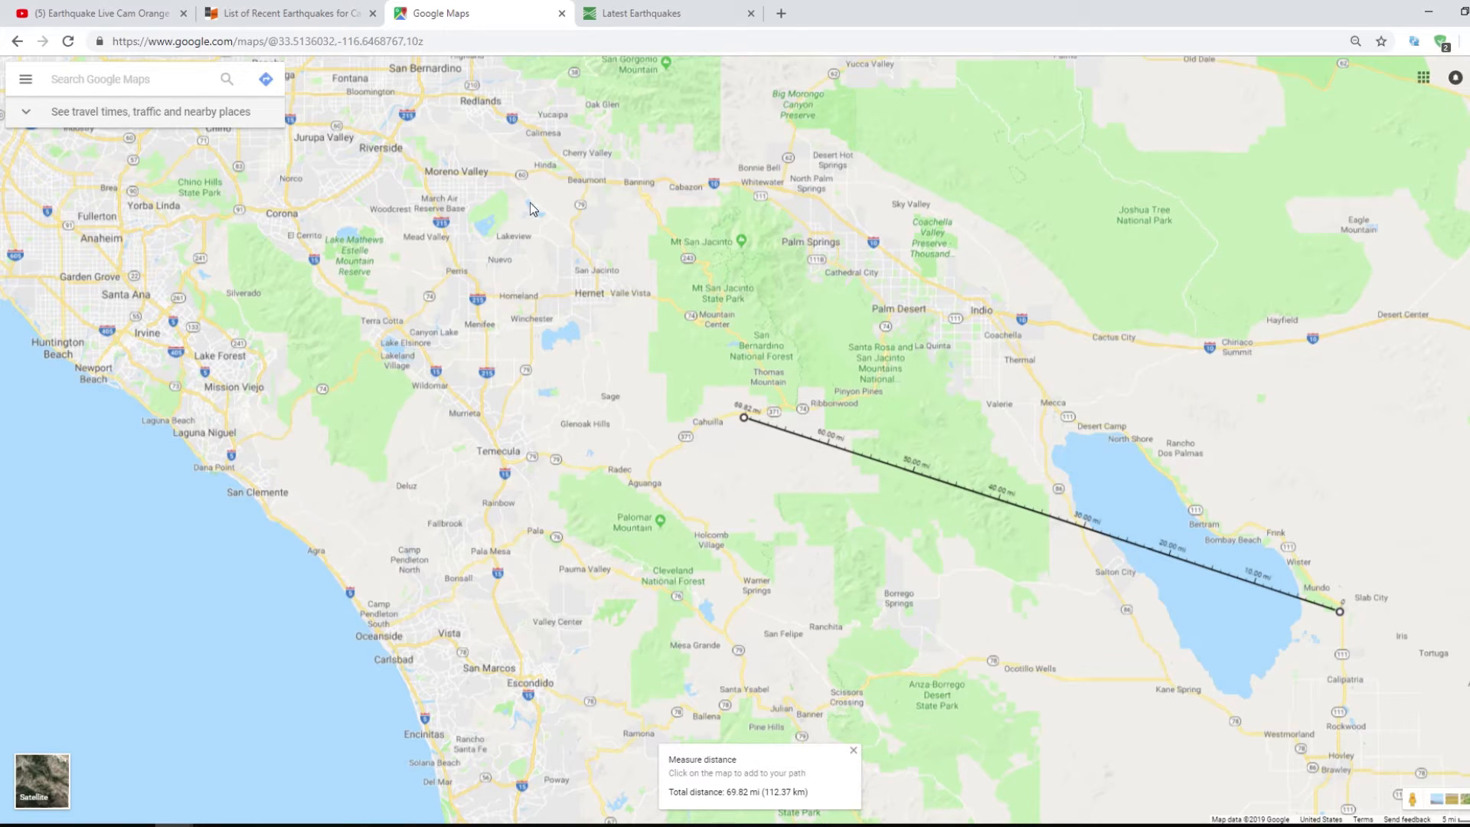
{"action": "mouse_move", "coordinate": [468, 250]}
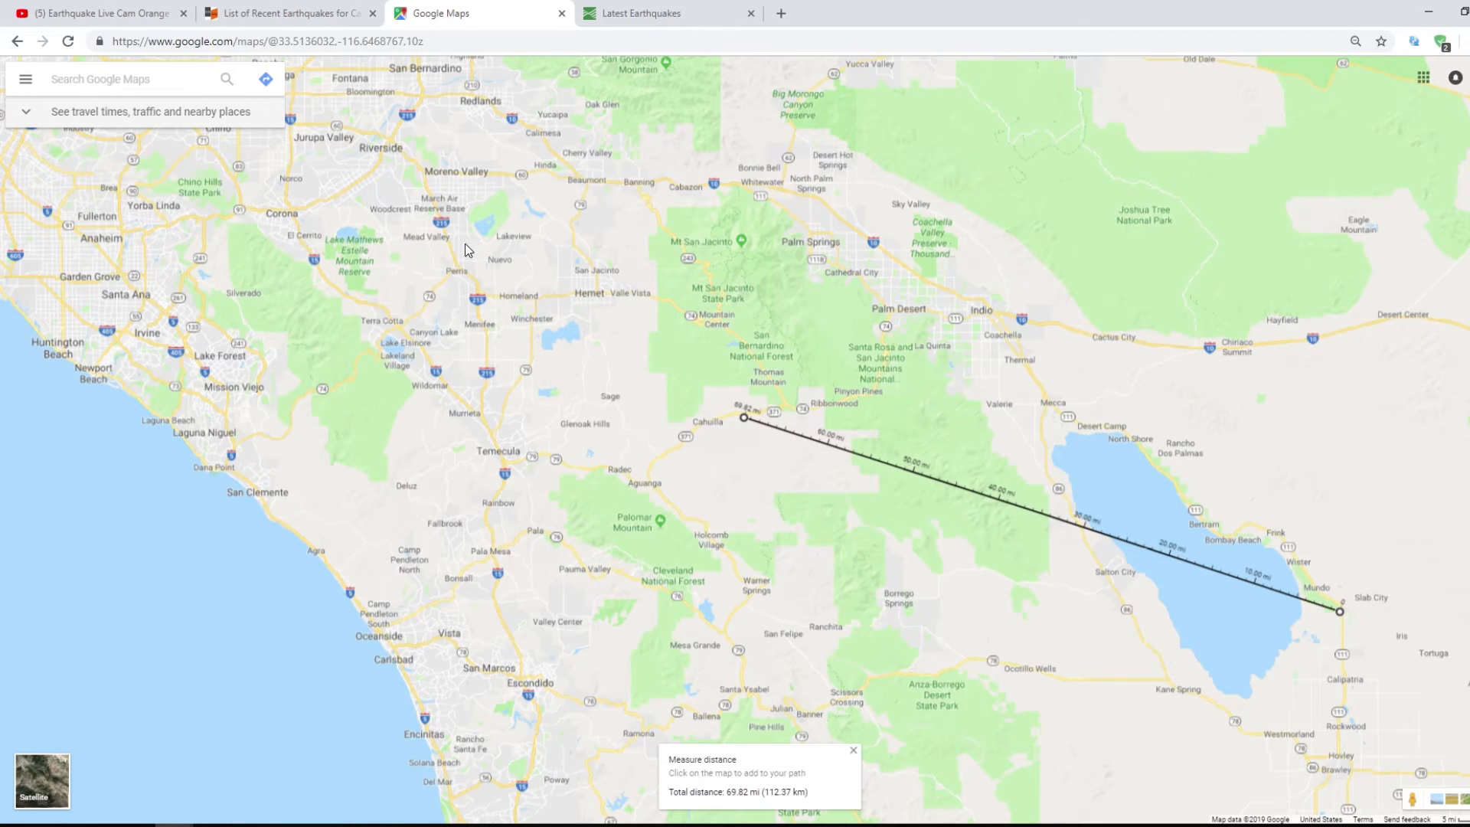
{"action": "mouse_move", "coordinate": [281, 14]}
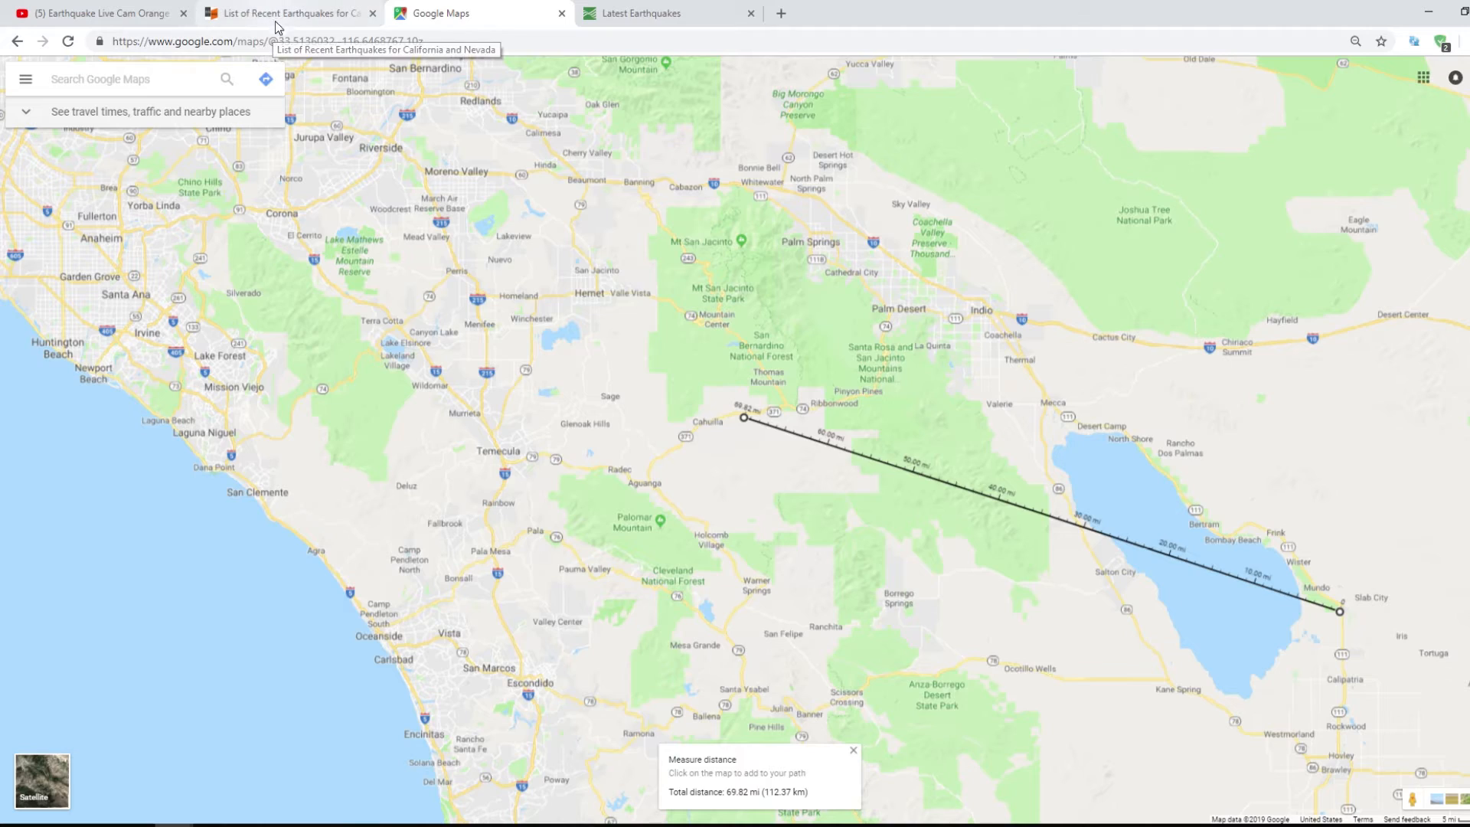
- Return to the seismograph livestream to compare against the measured Niland–Anza line
{"action": "left_click", "coordinate": [93, 14]}
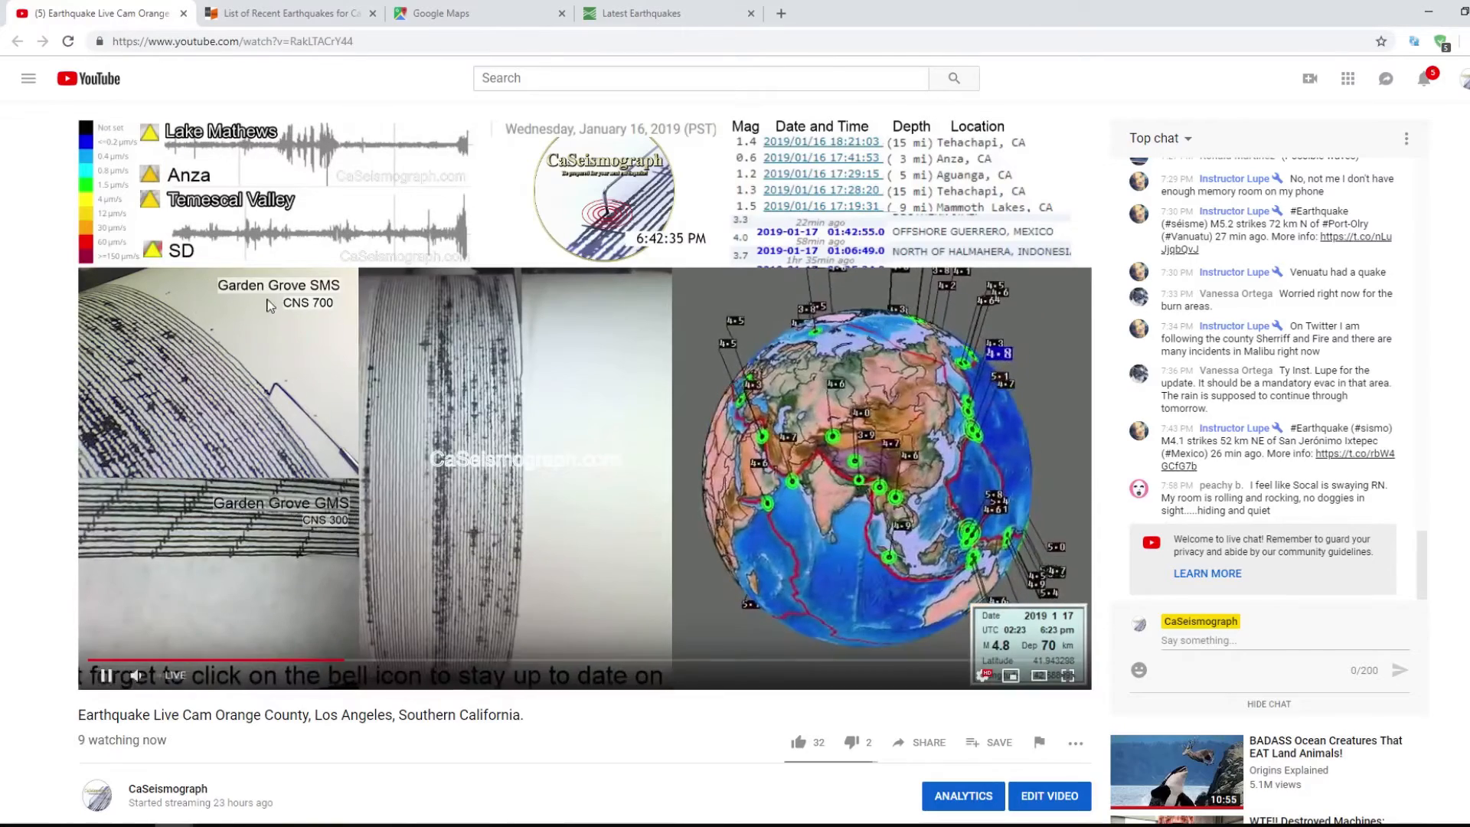